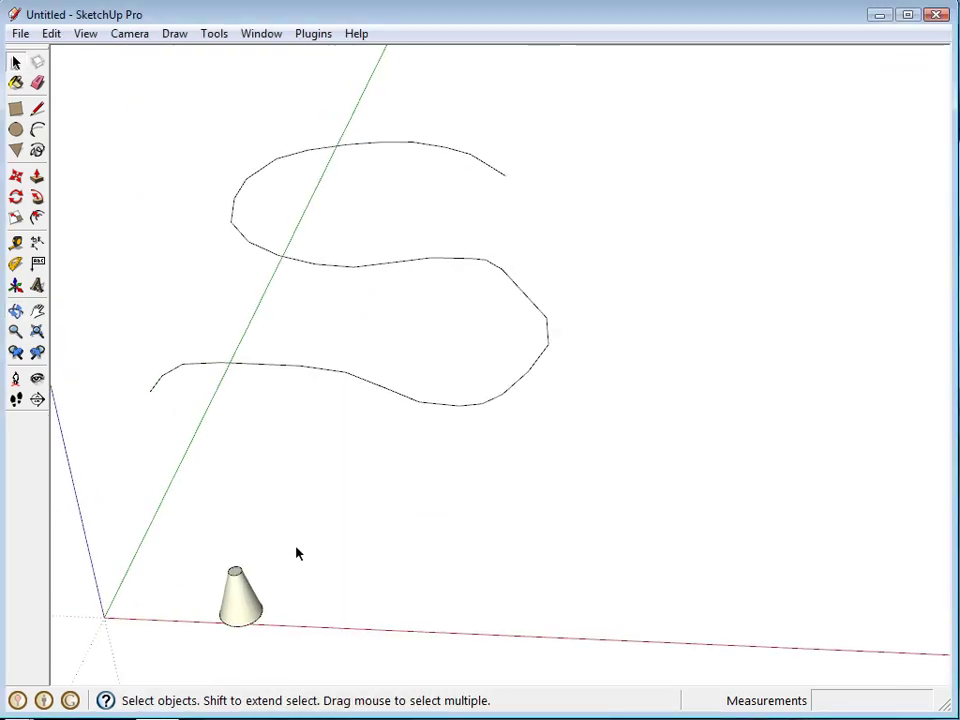
Step: Select the small cone component to be copied along the curve
click(233, 607)
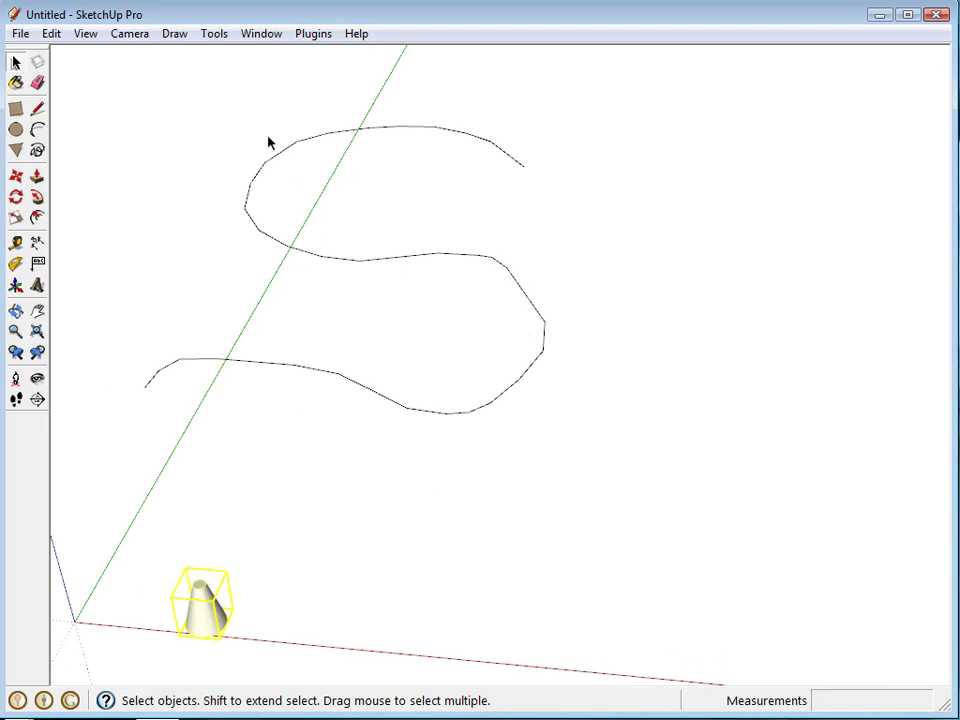
mouse_move(525, 180)
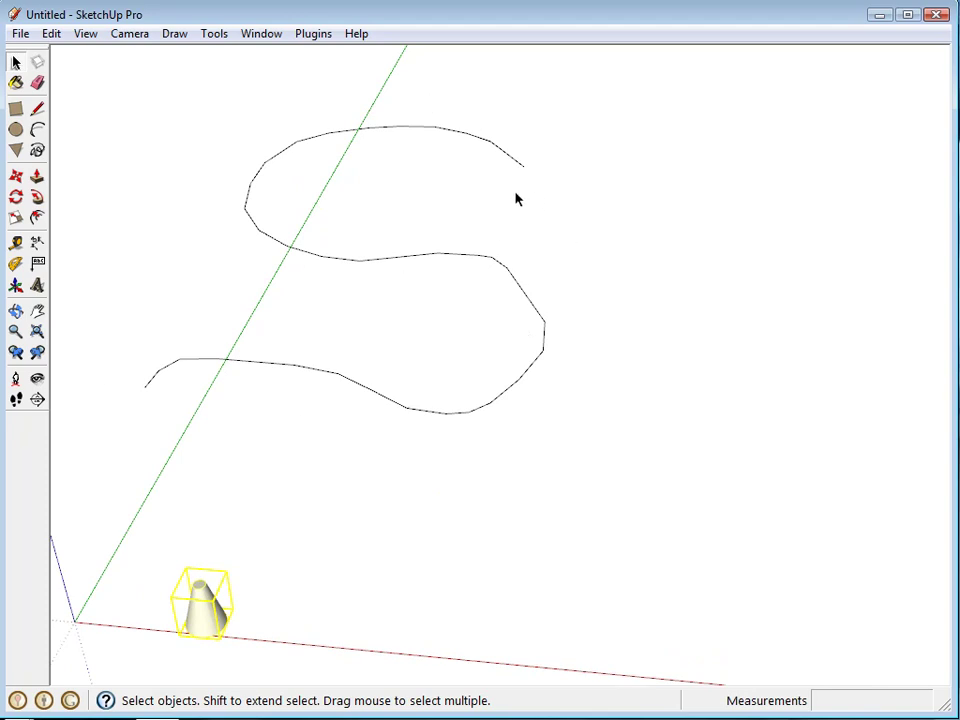
mouse_move(580, 460)
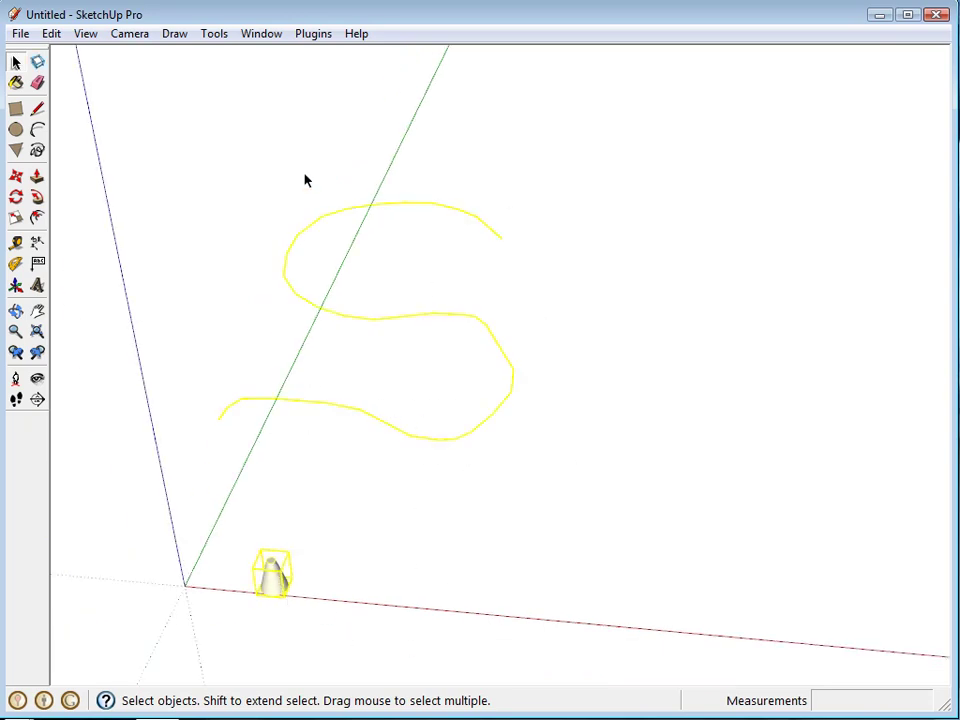
Step: Run Component Stringer on the cone and S curve with Uniform scaling
click(313, 33)
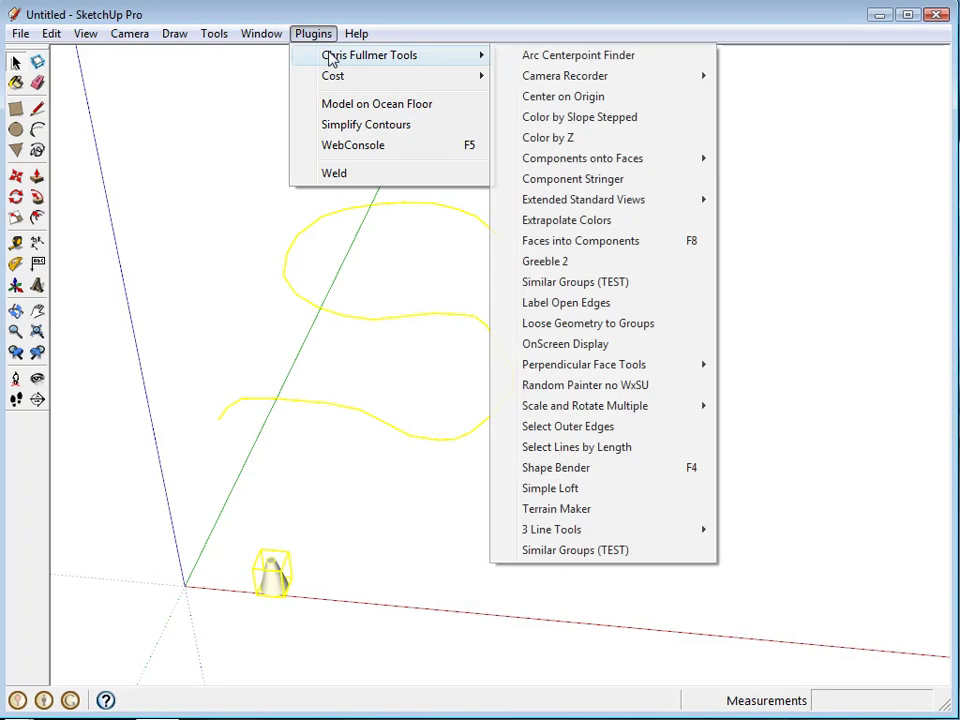
mouse_move(602, 178)
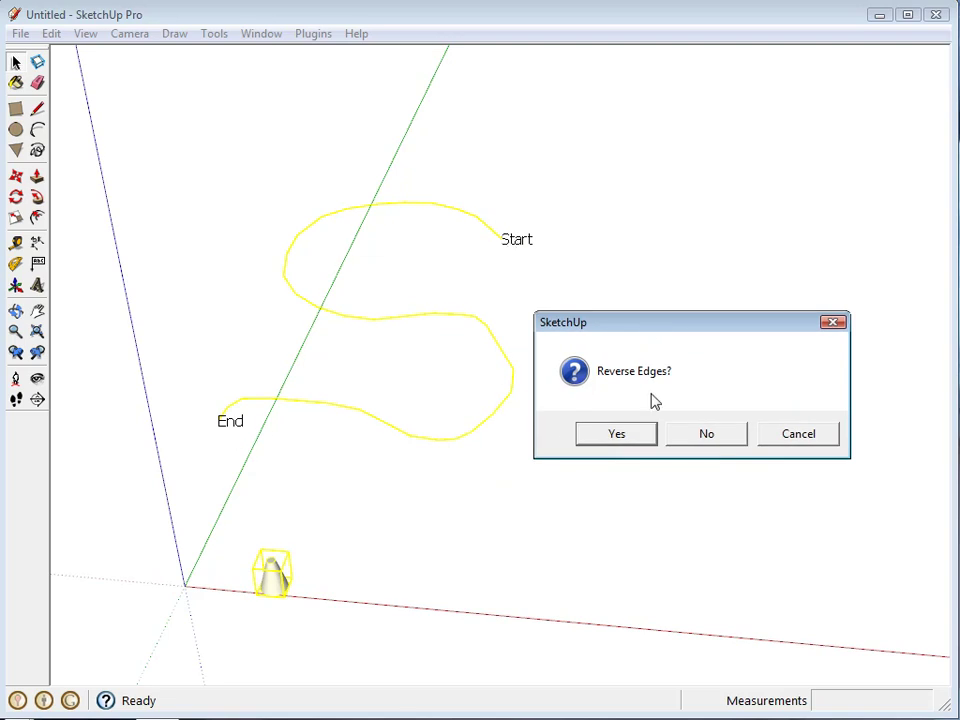
mouse_move(643, 404)
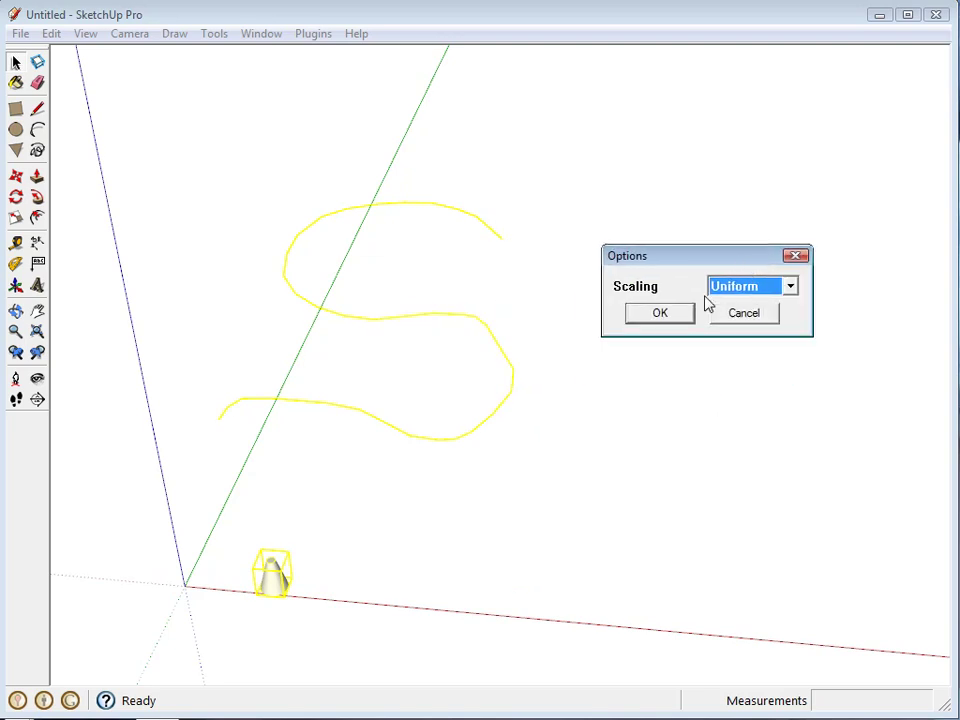
click(788, 286)
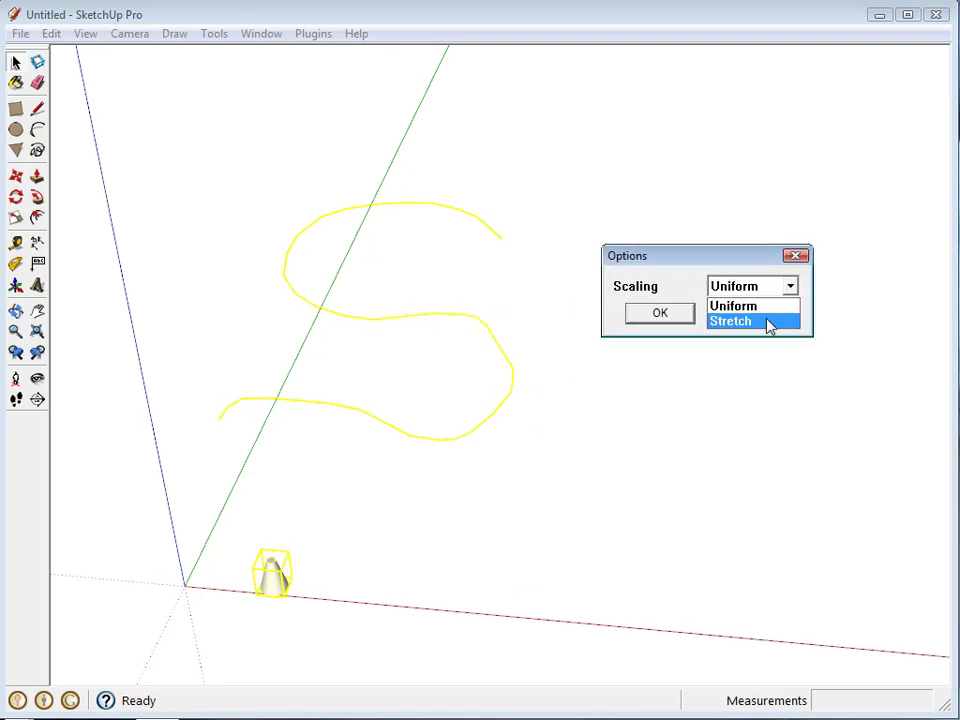
click(750, 306)
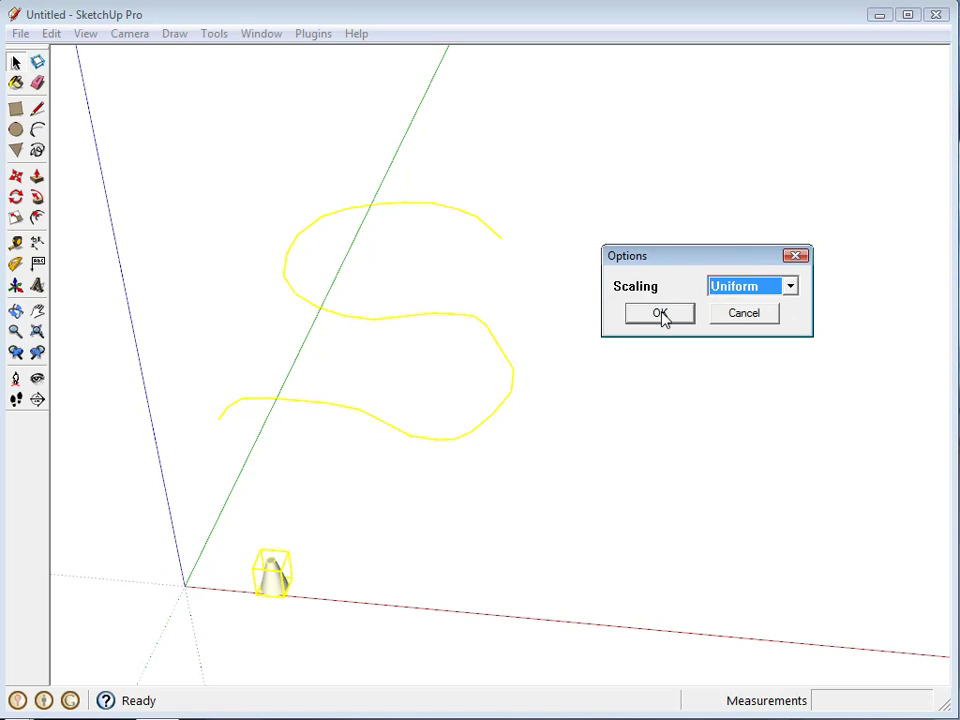
click(657, 313)
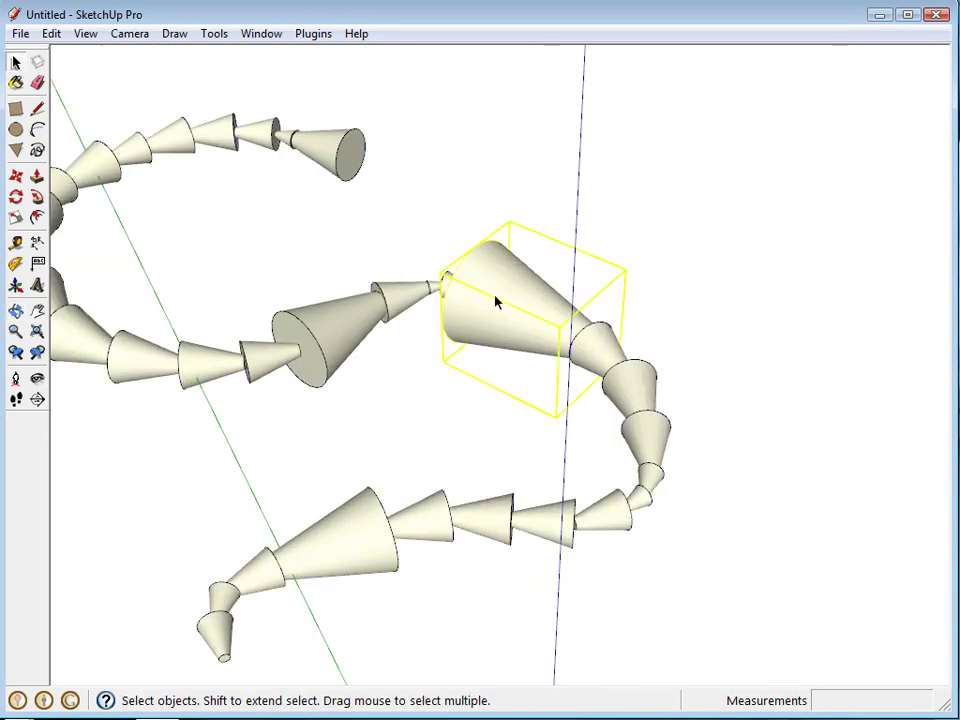
Step: Orbit the view to inspect the uniformly scaled cone chain along the S curve
drag(495, 302, 425, 315)
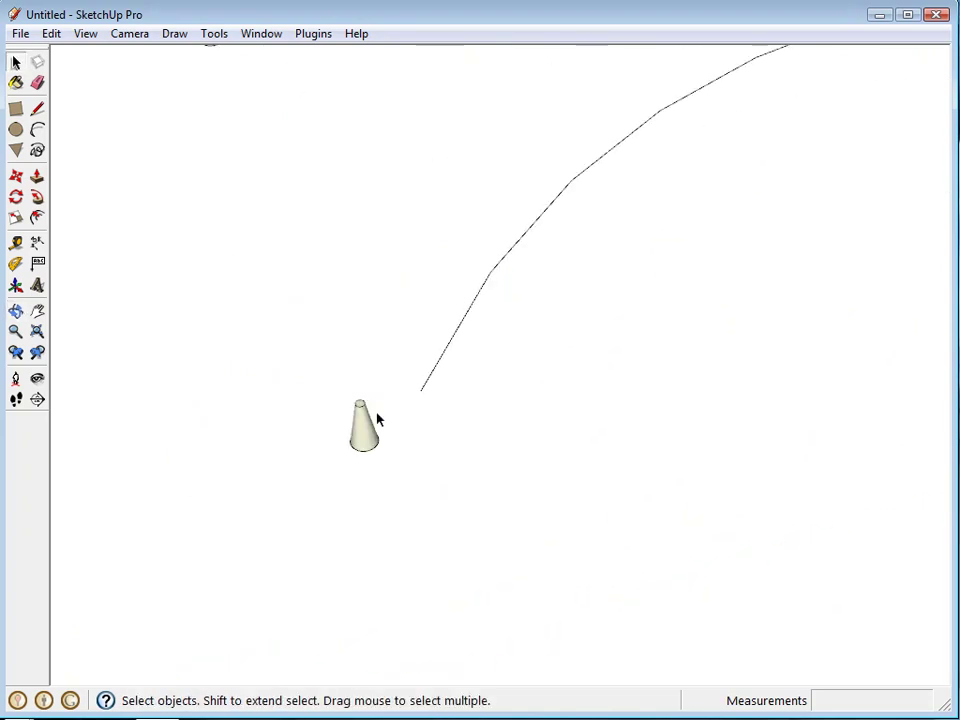
Step: String the cone along the long curve, keeping edge direction and Uniform scaling
right_click(392, 415)
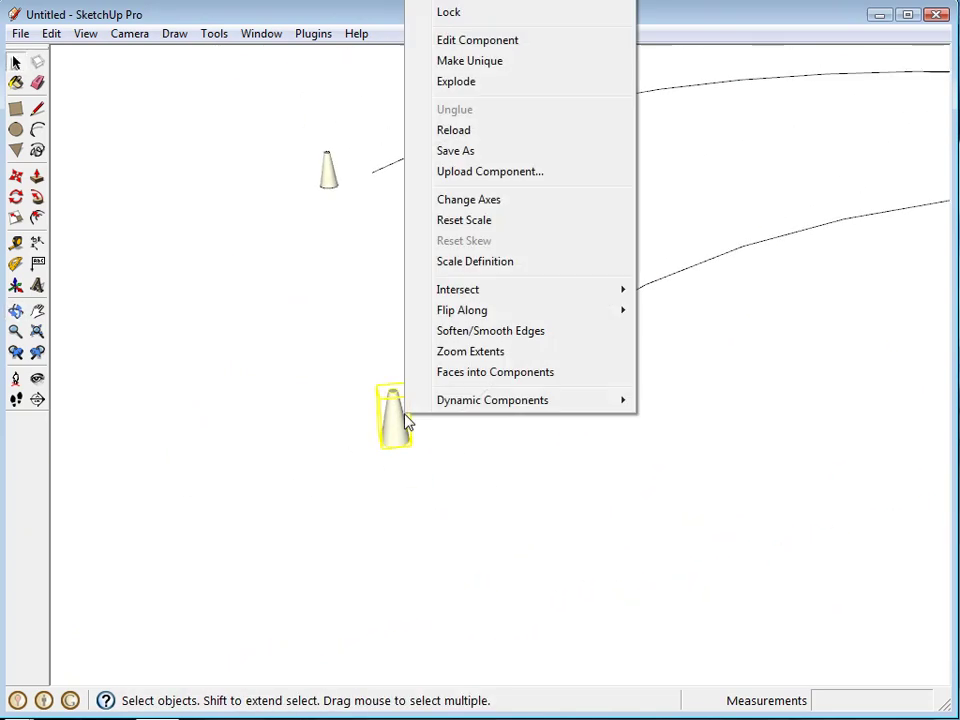
mouse_move(475, 261)
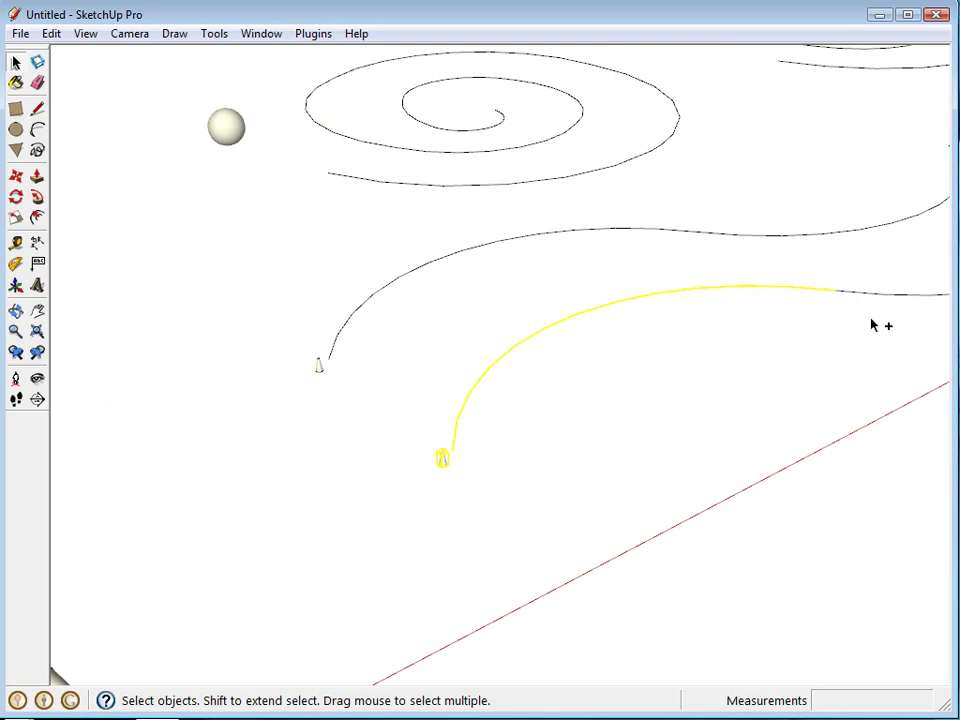
click(312, 33)
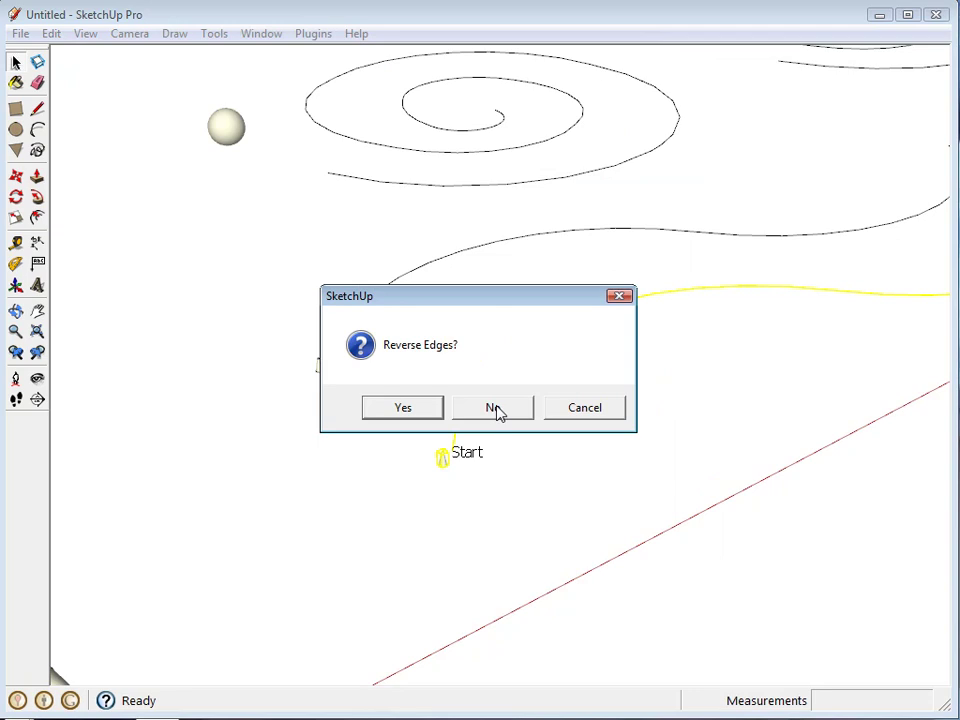
click(492, 407)
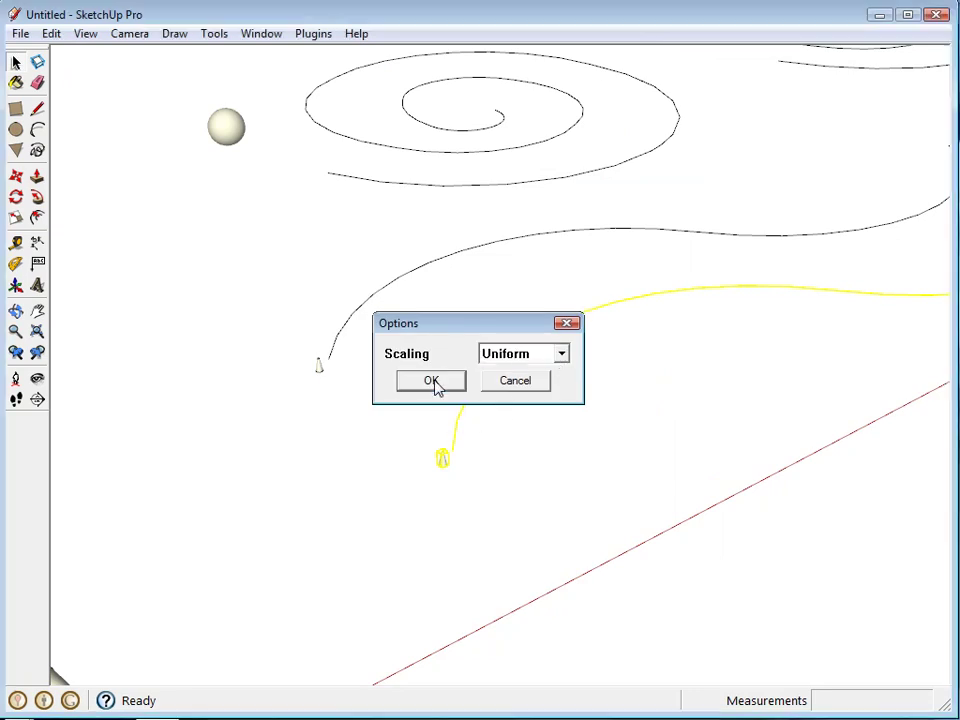
click(429, 380)
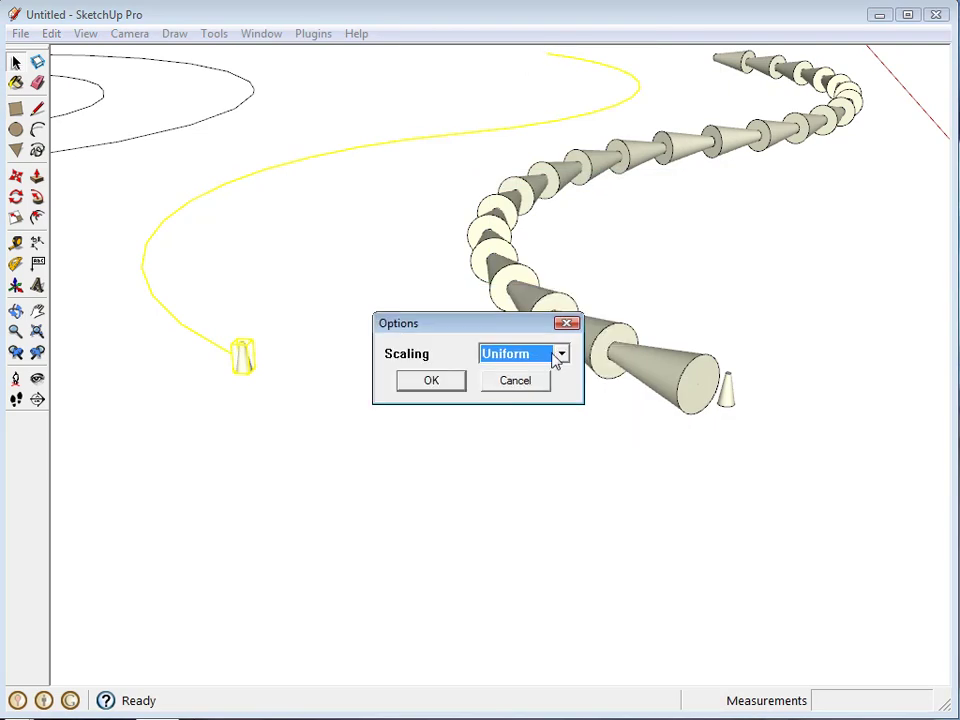
Step: Set Component Stringer scaling to Stretch for the second cone and curve
click(430, 380)
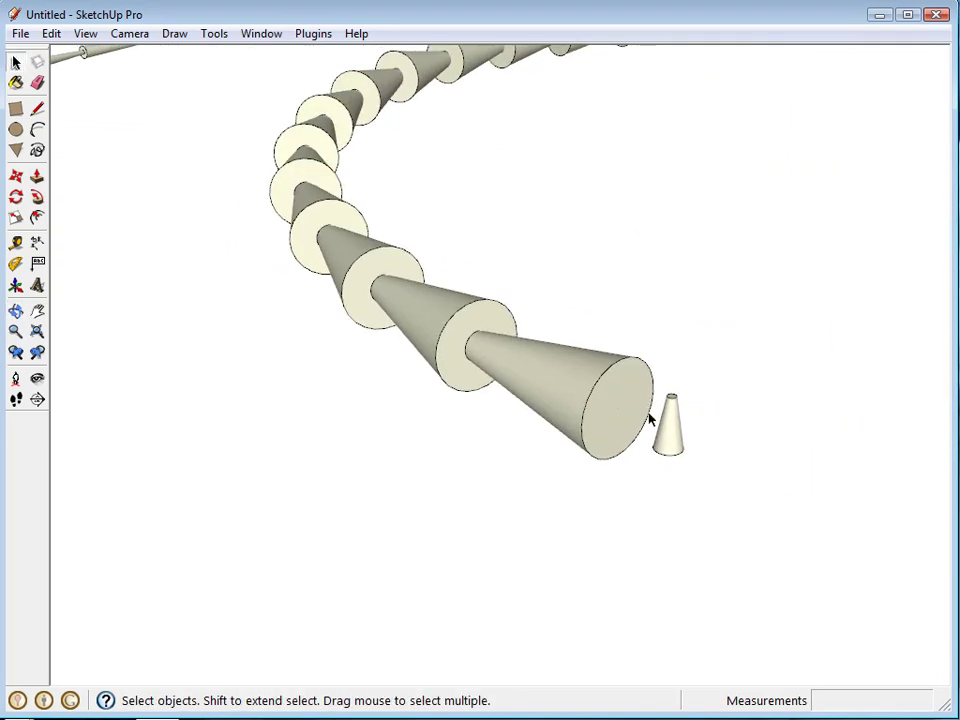
mouse_move(592, 380)
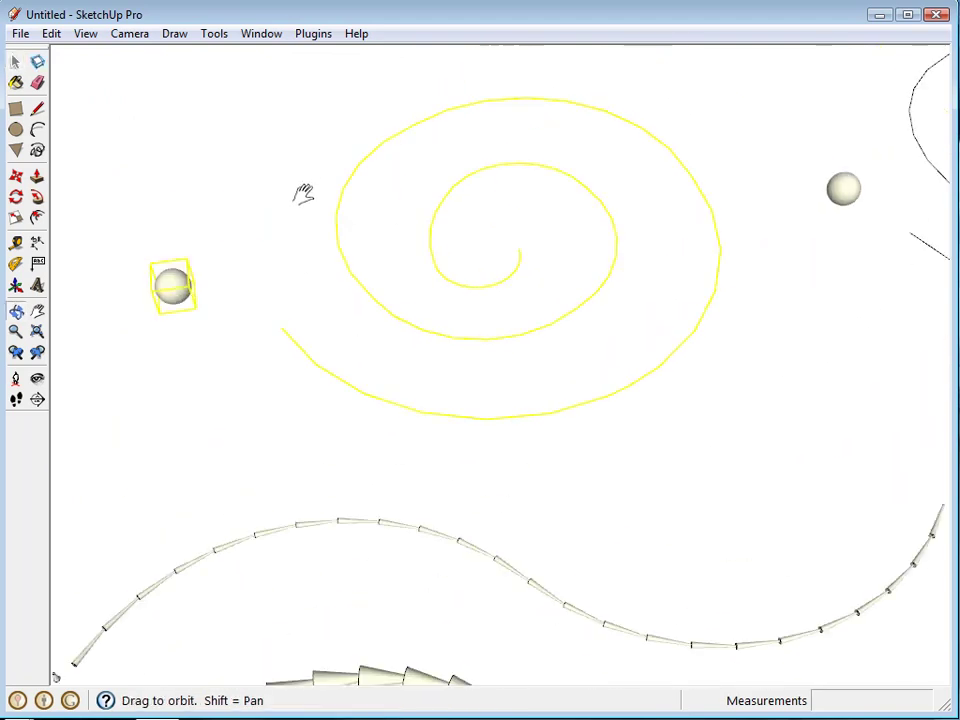
Step: Run Component Stringer on the sphere and spiral with Uniform scaling
click(314, 33)
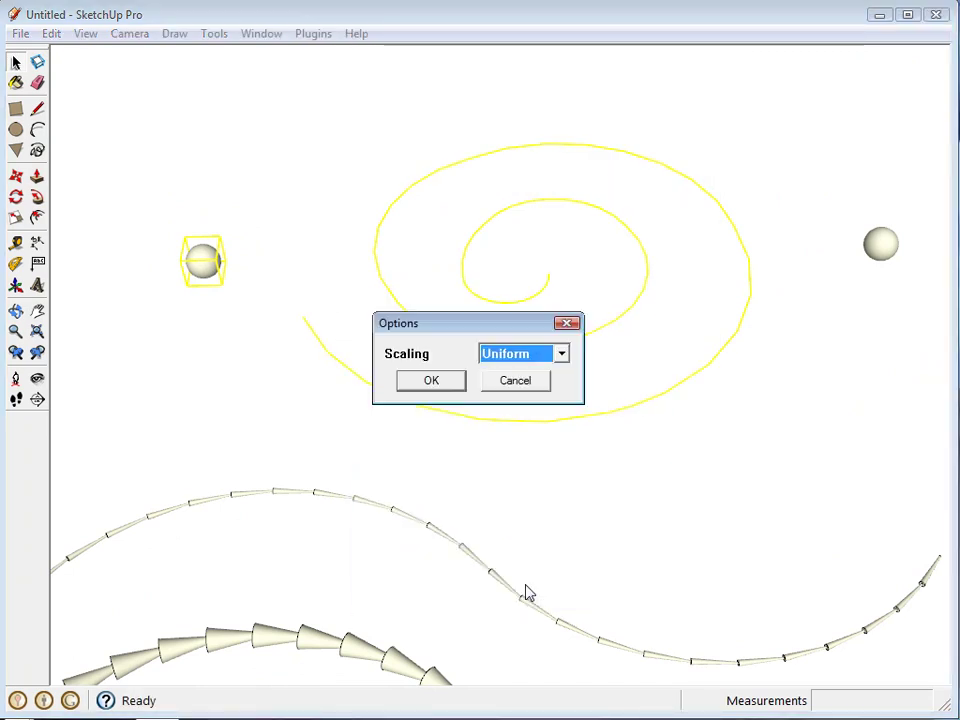
click(430, 380)
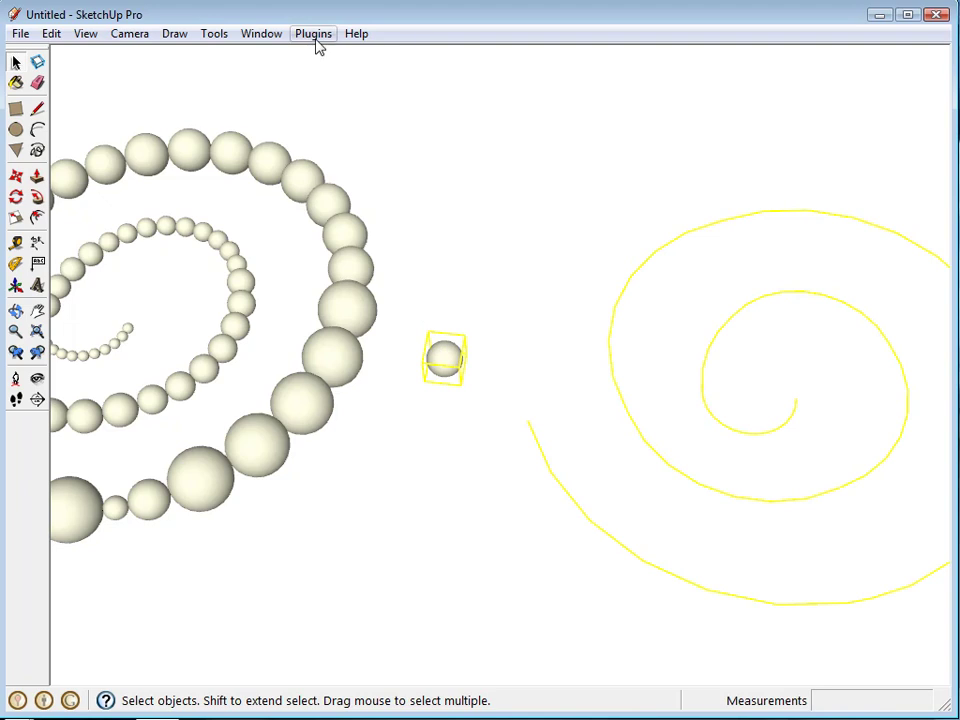
Step: Run Component Stringer on the second sphere and spiral with Stretch scaling
click(314, 33)
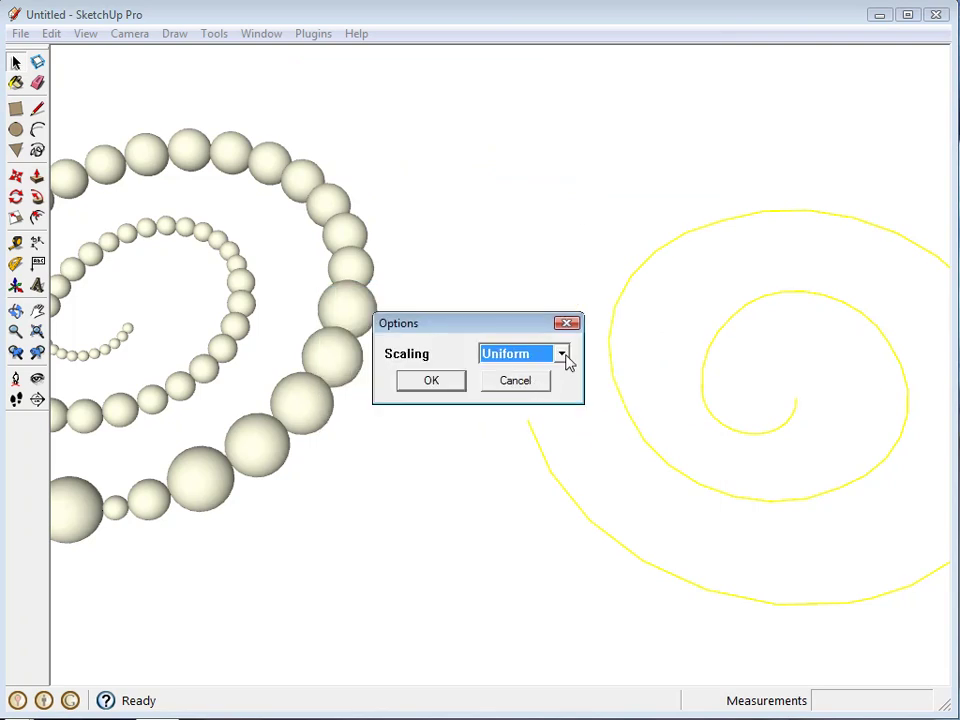
click(431, 380)
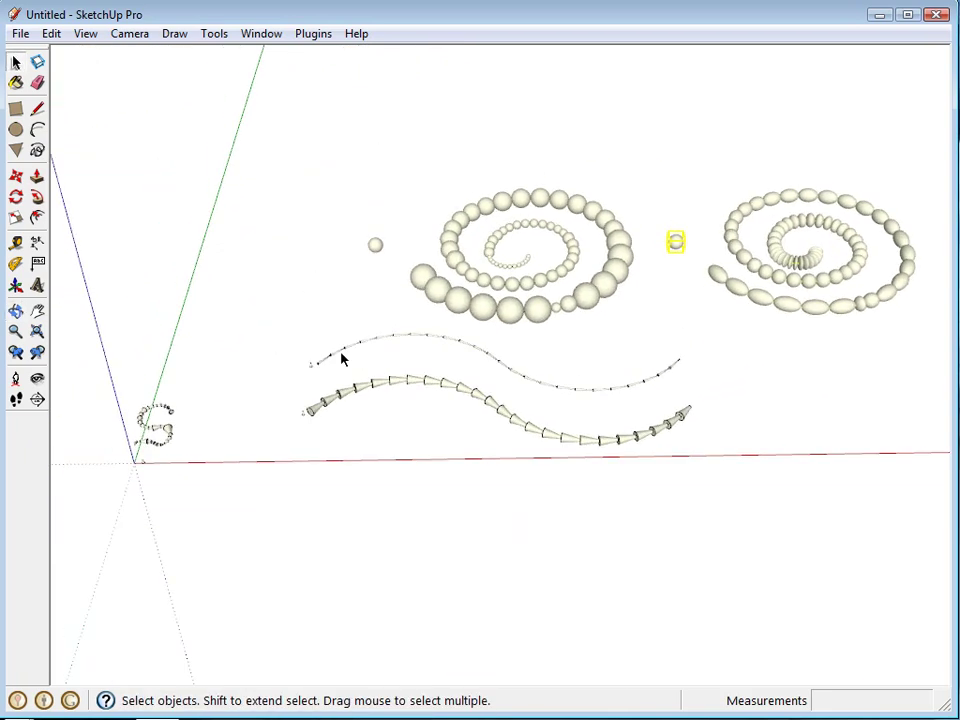
mouse_move(375, 296)
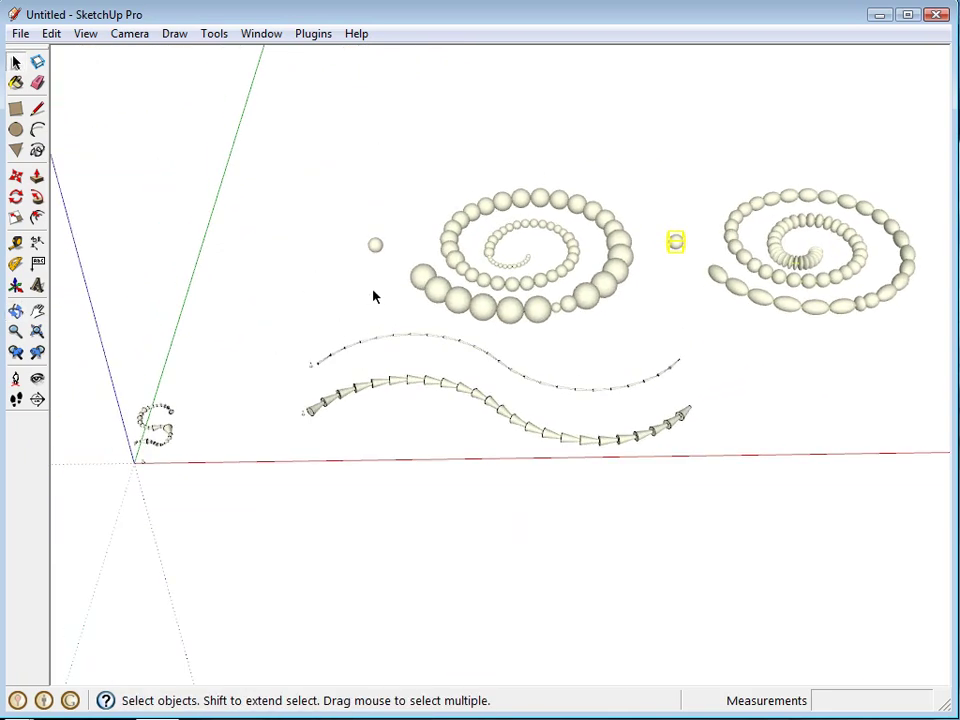